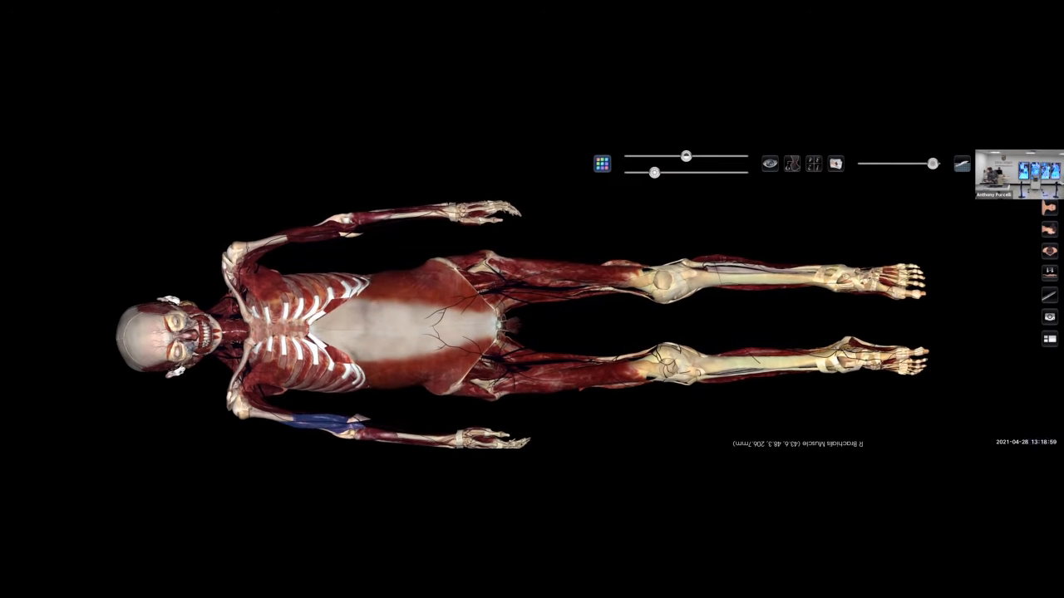
# Restore all layers so the cadaver shows full skin and drape
pyautogui.click(961, 163)
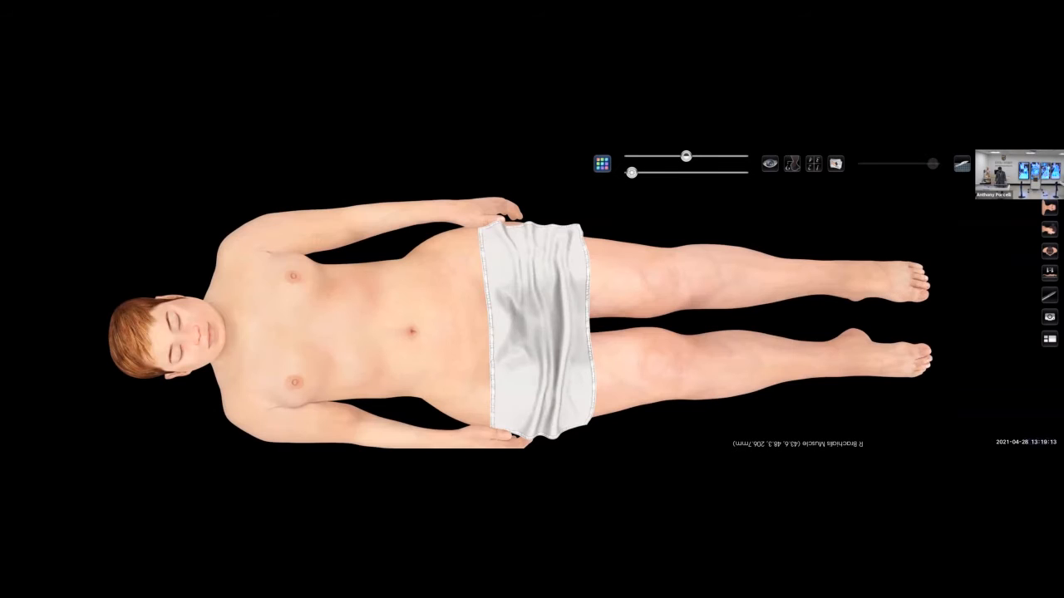
# Slice the cadaver along the midline to expose the sagittal section
pyautogui.click(961, 164)
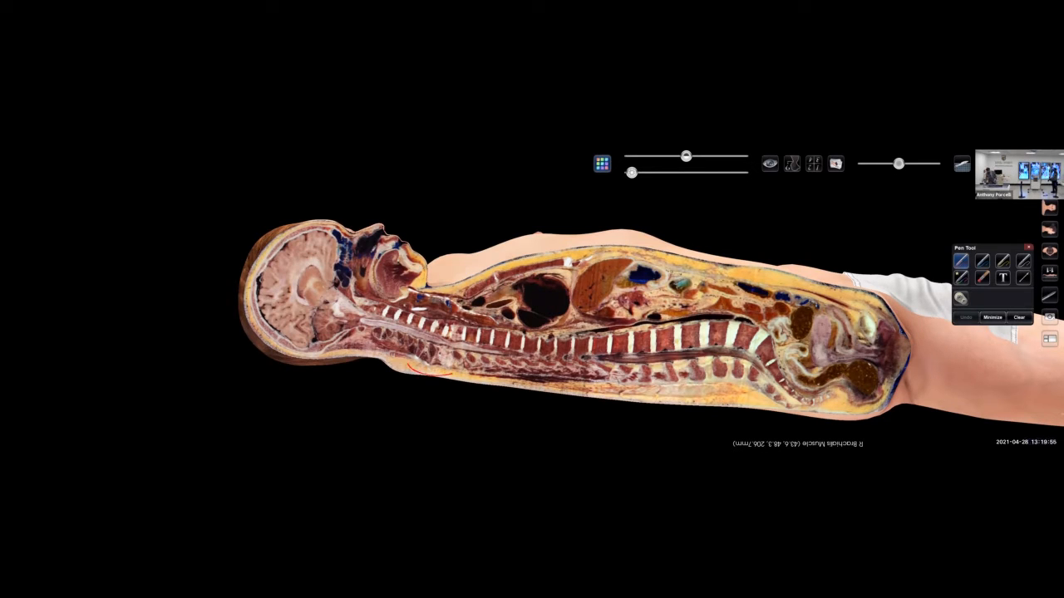
# Circle the upper thoracic vertebrae in red, then start clearing the drawings
pyautogui.moveTo(408, 366); pyautogui.dragTo(473, 332)
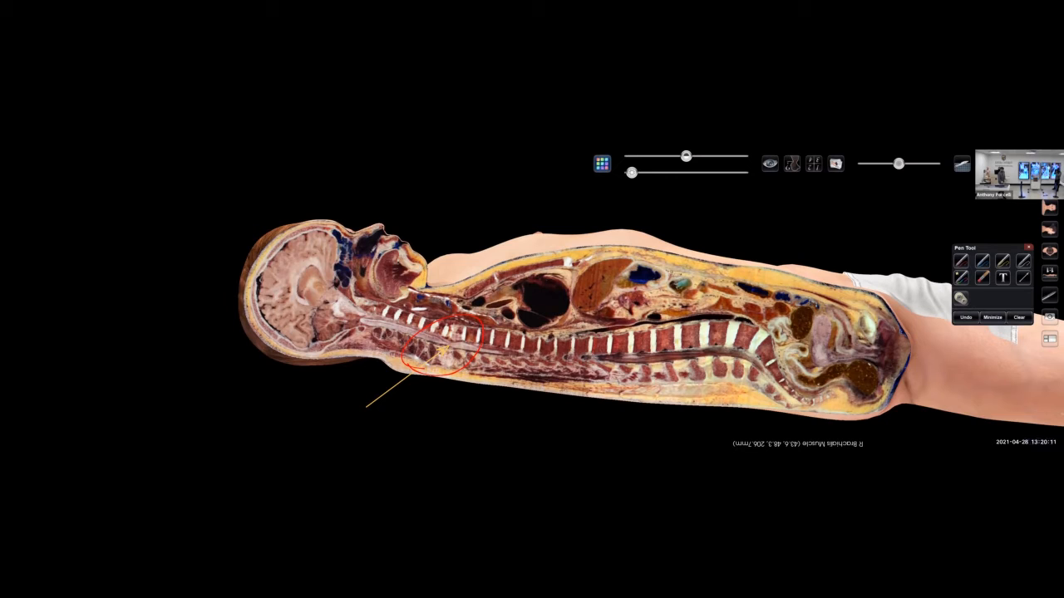
pyautogui.click(1020, 317)
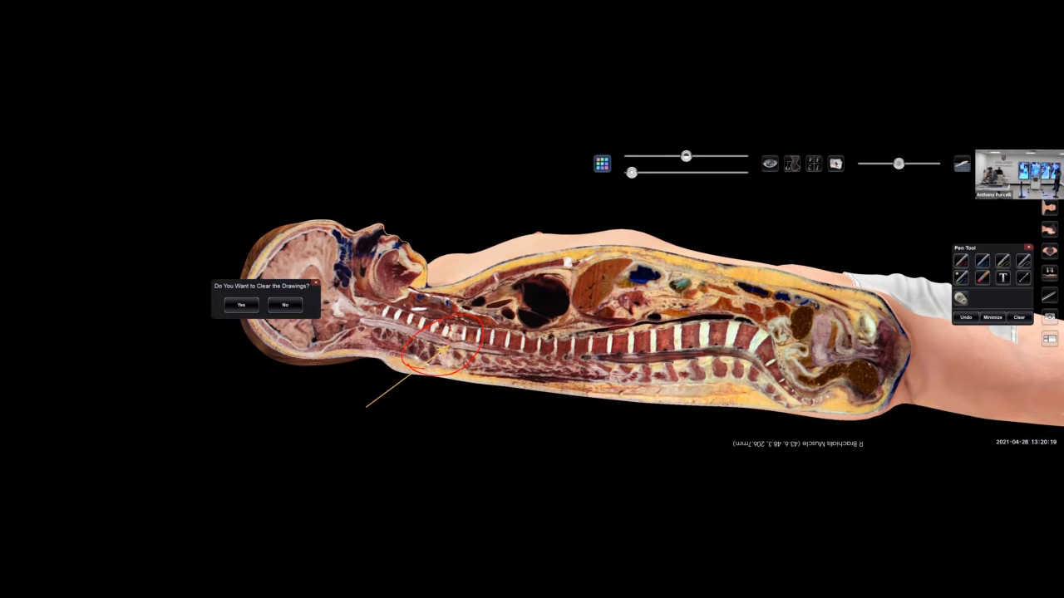
pyautogui.click(241, 304)
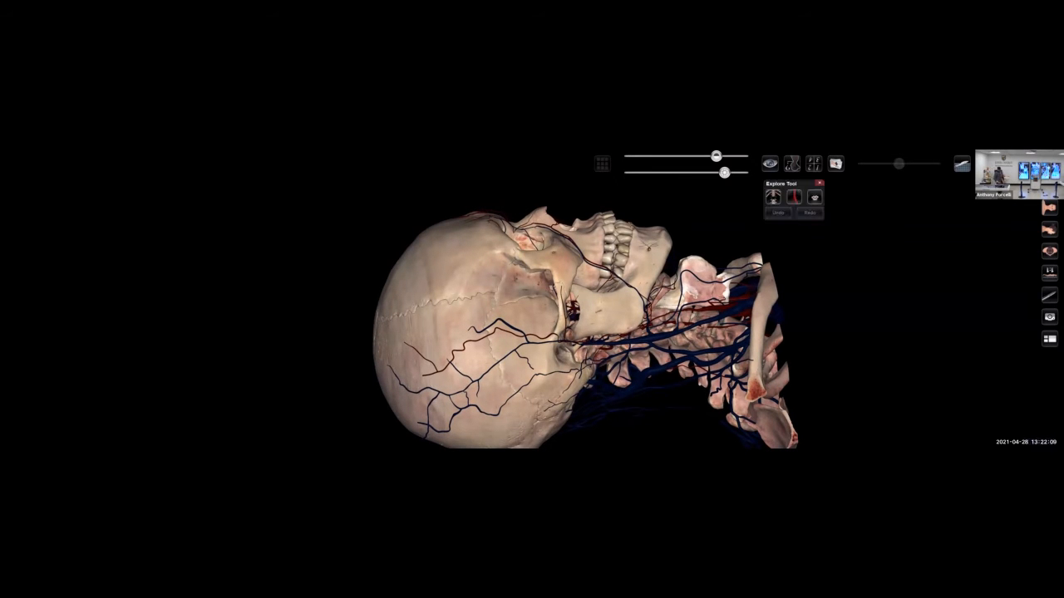
# Highlight and label the neck veins, then rotate the head to face forward
pyautogui.click(794, 197)
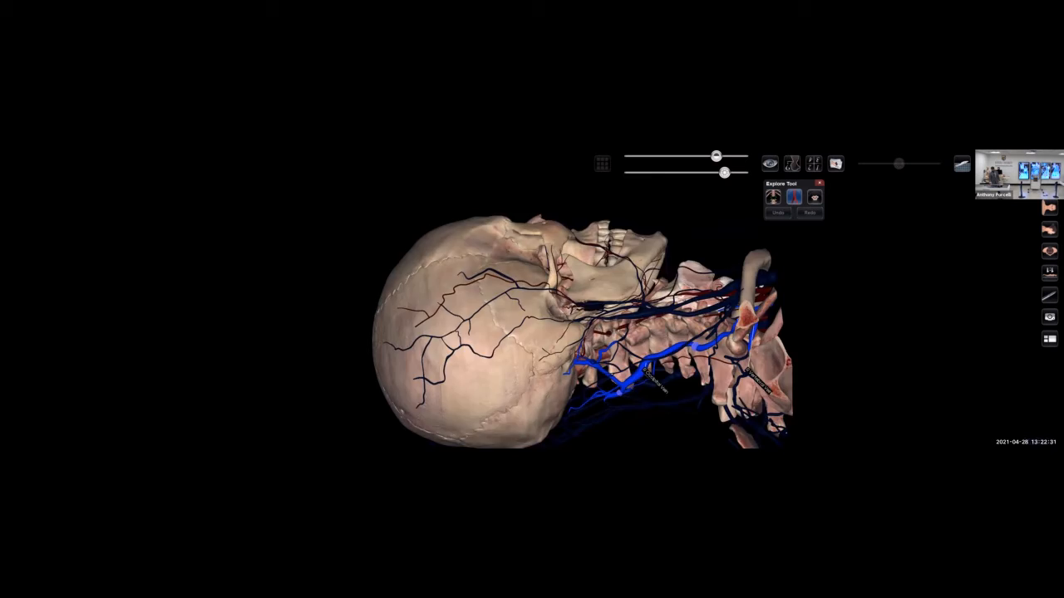
pyautogui.moveTo(582, 332); pyautogui.dragTo(515, 316)
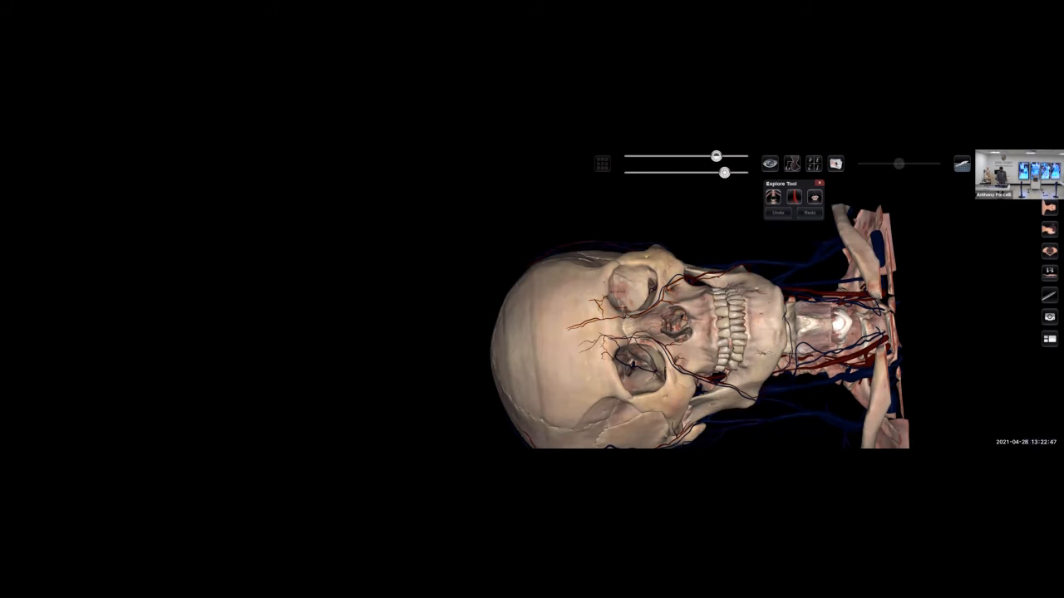
# Remove the skull cap to expose the brain and bring up the main menu
pyautogui.click(814, 197)
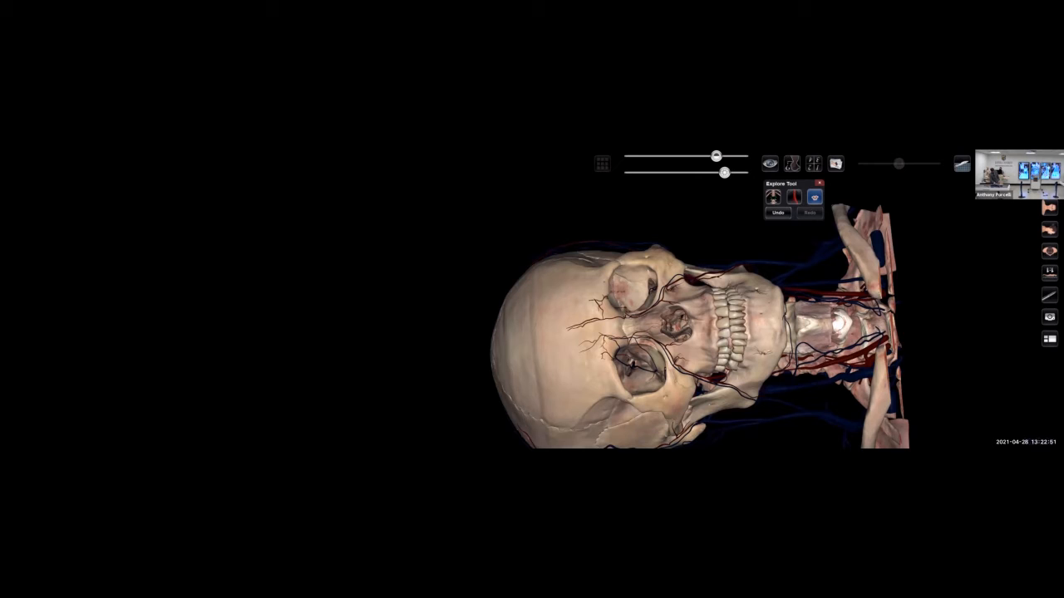
pyautogui.click(773, 197)
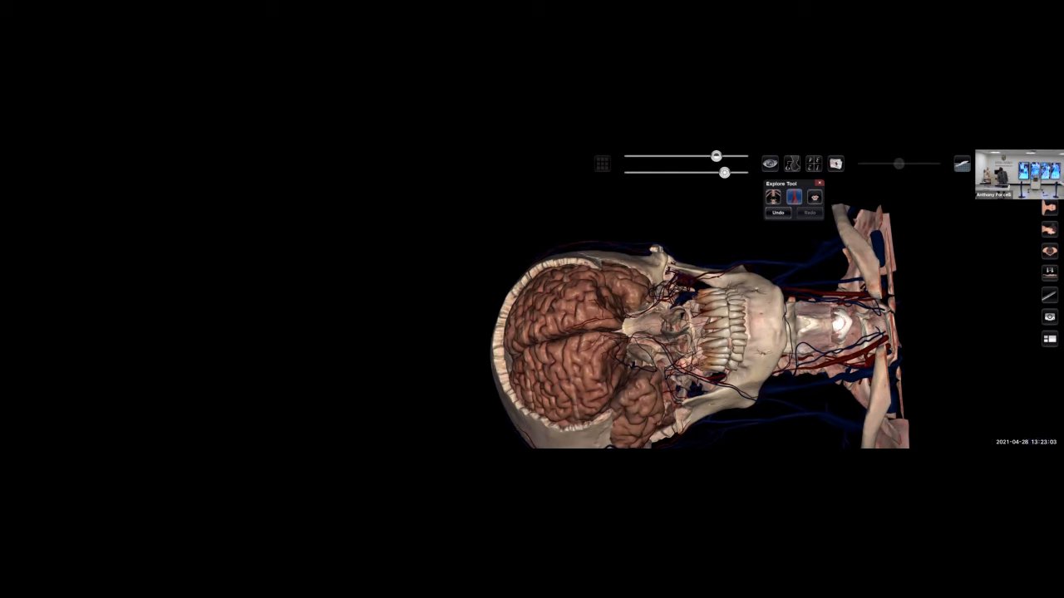
pyautogui.click(856, 365)
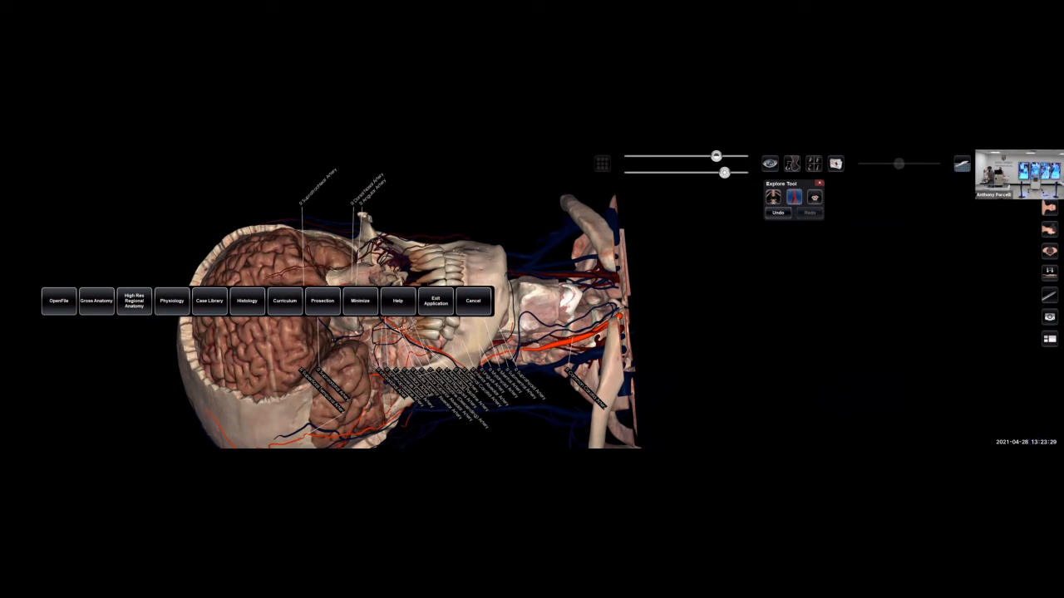
# Open the Case Library's Favorites folder and scroll through its saved cases
pyautogui.click(209, 300)
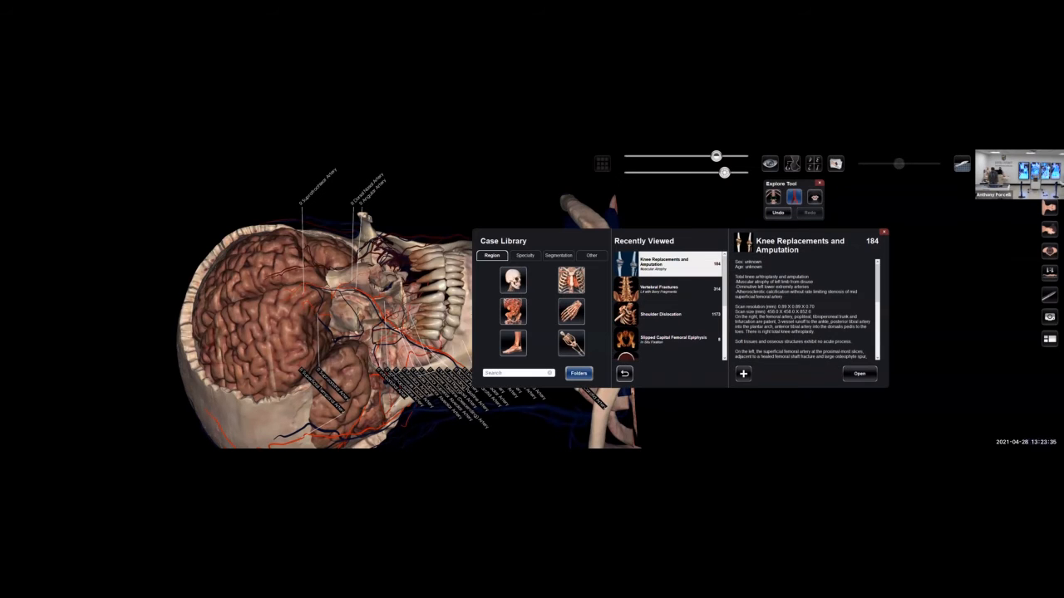
pyautogui.click(578, 372)
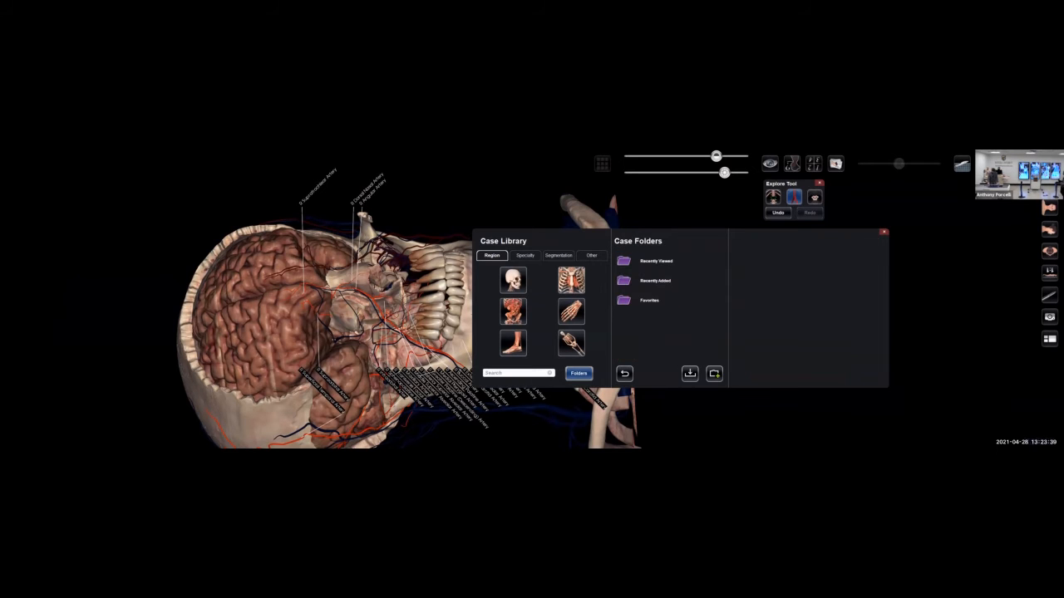
pyautogui.click(648, 300)
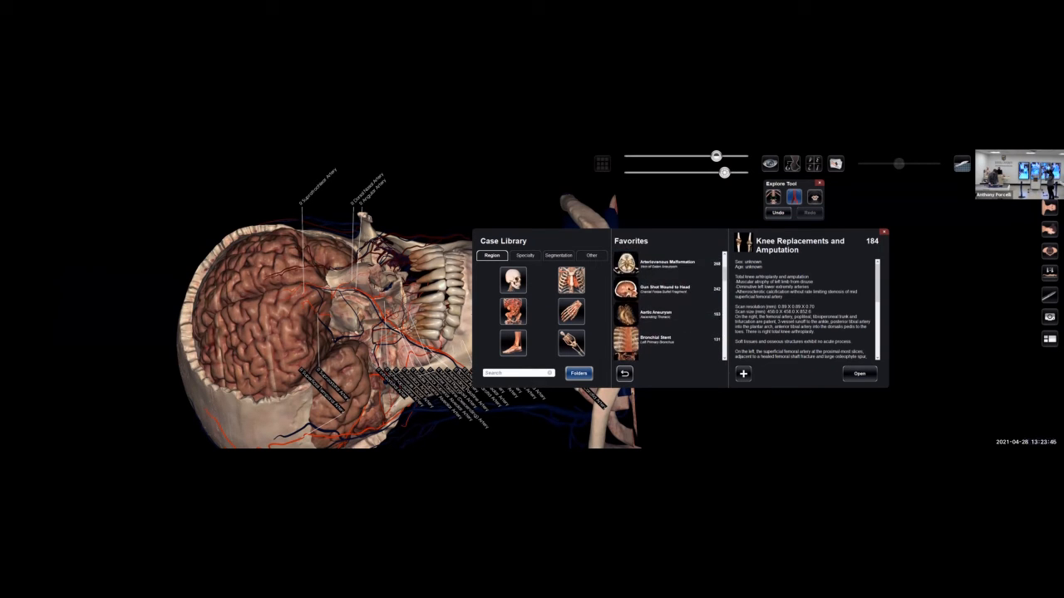
pyautogui.scroll(-3)
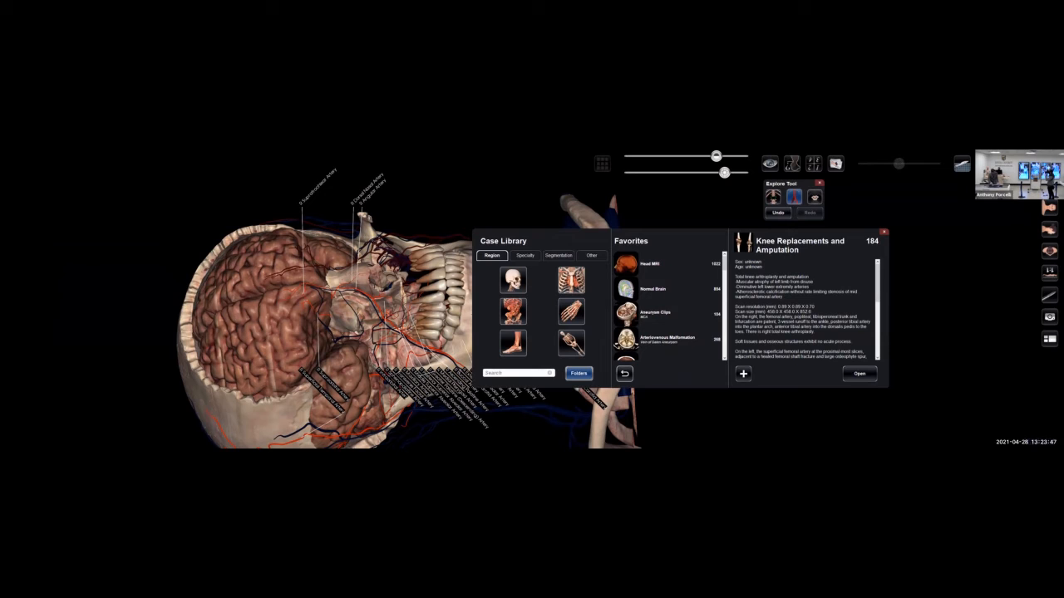
# Search the case library for 'glio' and load a Glioblastoma case
pyautogui.click(518, 373)
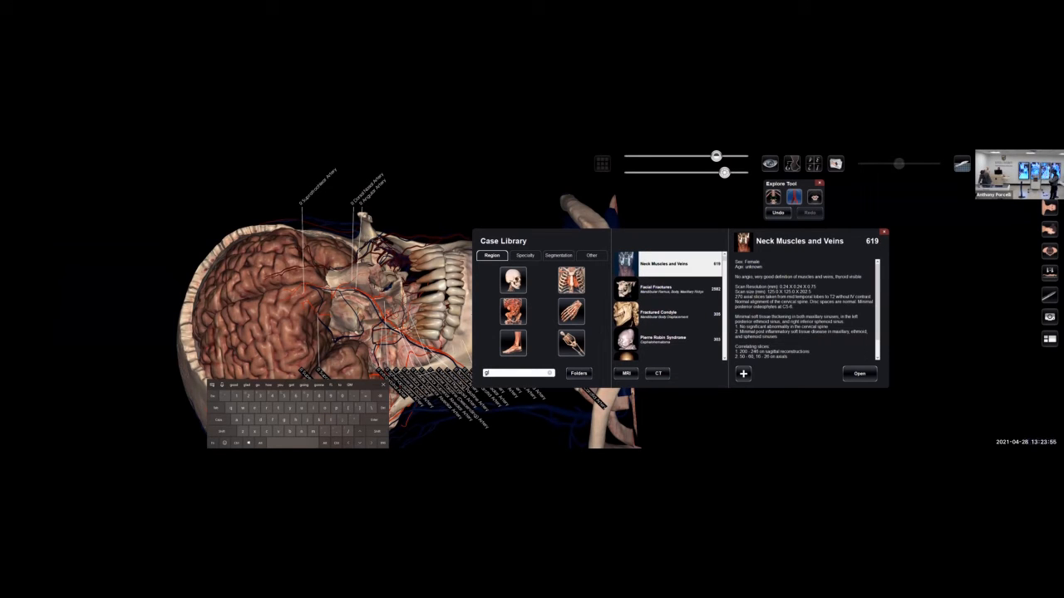
pyautogui.write('glio')
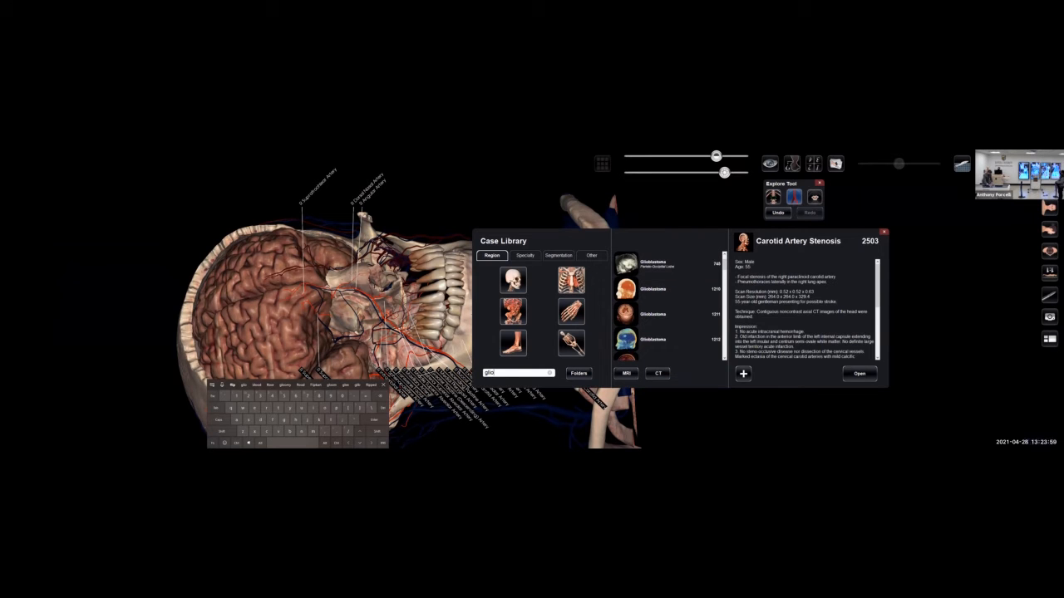
pyautogui.click(675, 339)
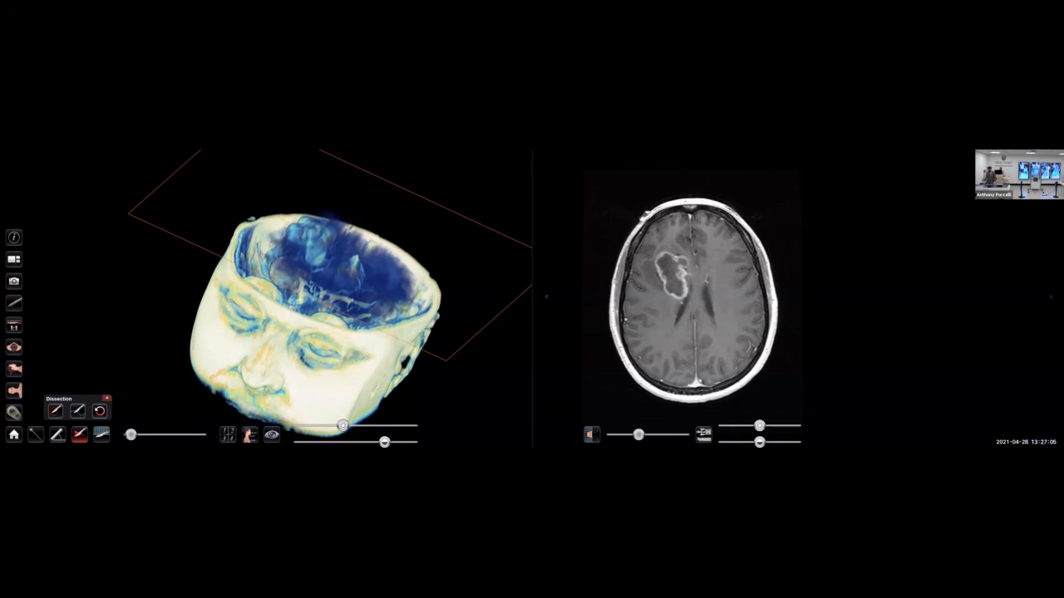
# Drag the dissection plane down to cut the 3D head at eyebrow level
pyautogui.moveTo(324, 250); pyautogui.dragTo(291, 349)
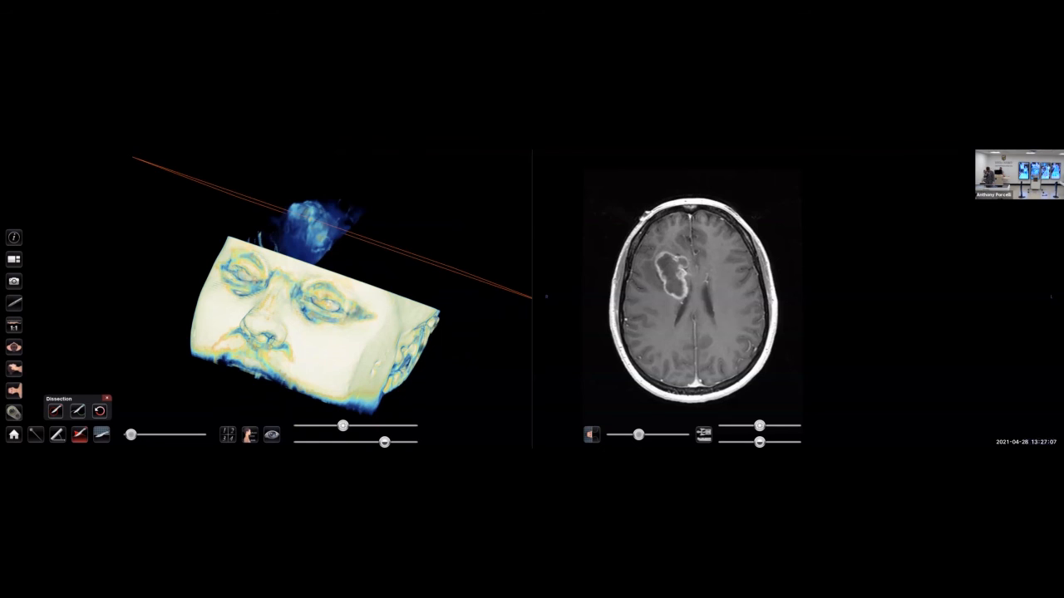